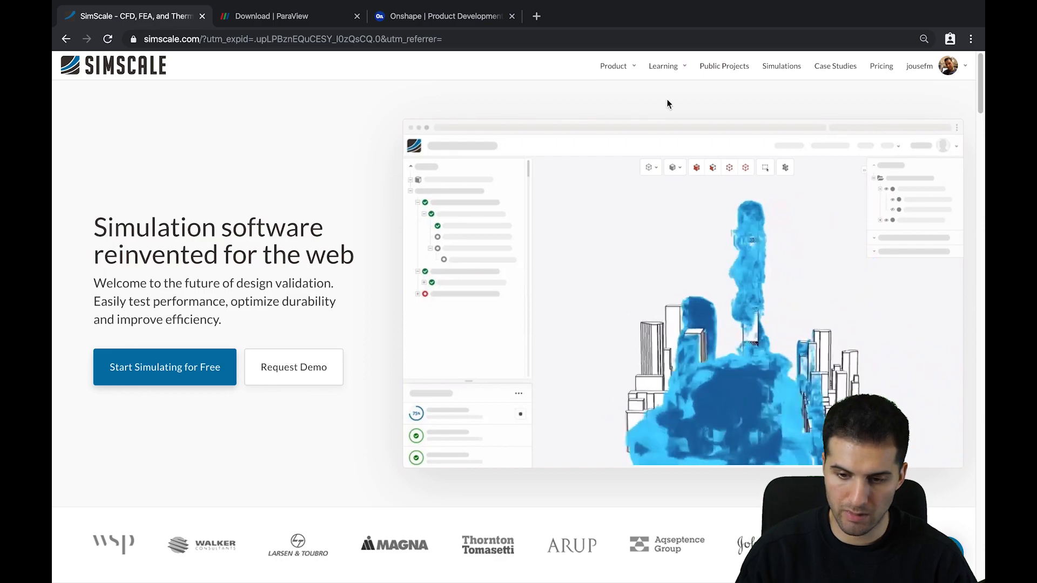
# Go to the dashboard via the account menu and reach the Wing Optimization project page
pyautogui.click(918, 66)
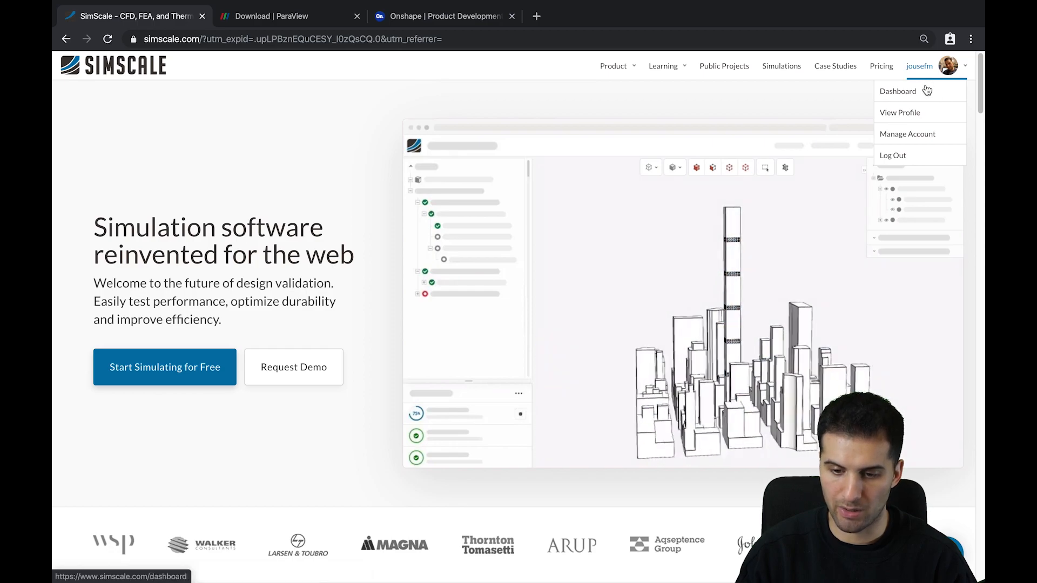
pyautogui.click(898, 91)
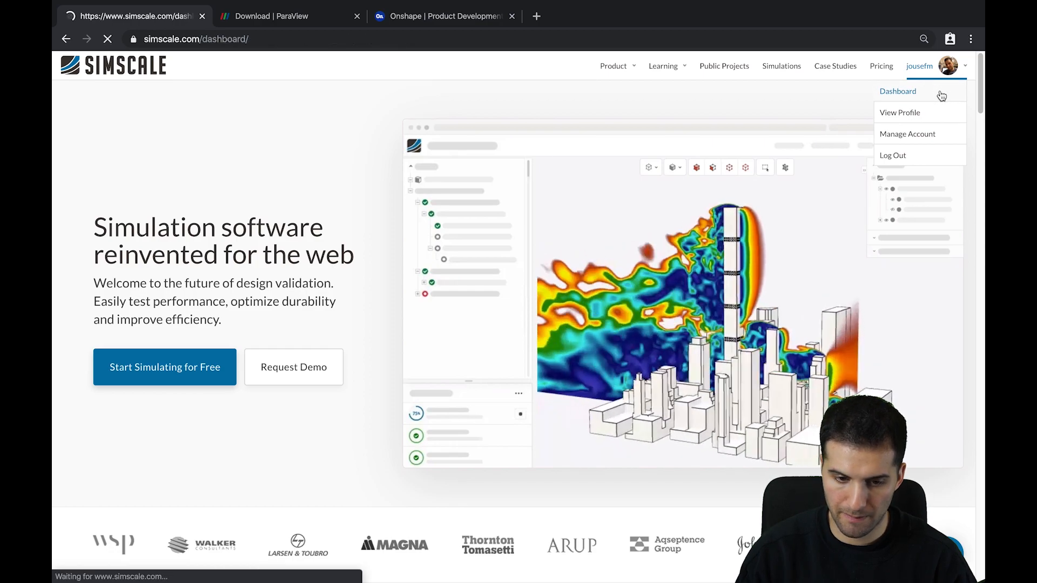
pyautogui.click(897, 91)
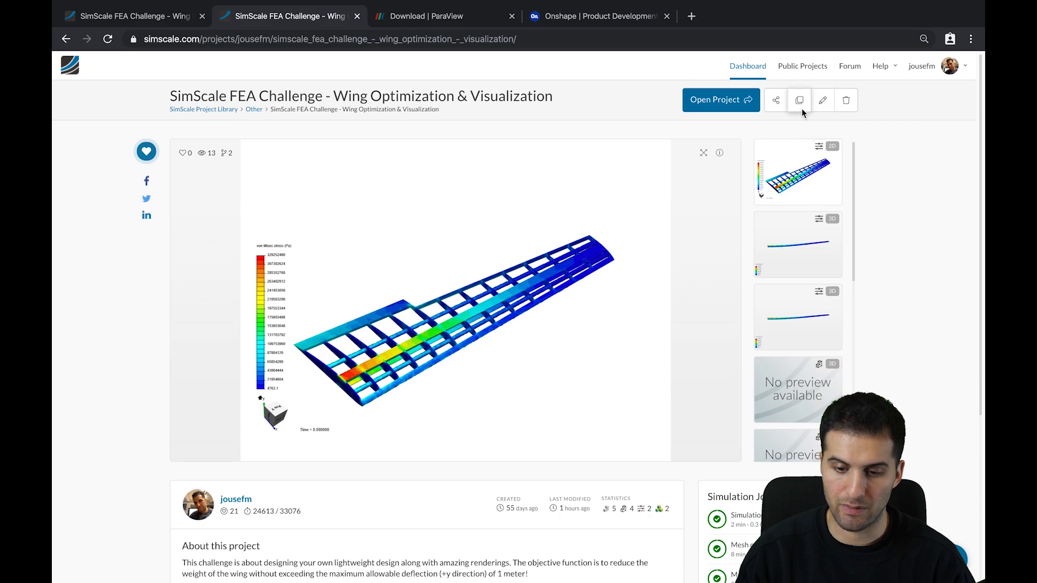
# Copy the wing optimization project, keeping the prefilled title and description
pyautogui.click(799, 99)
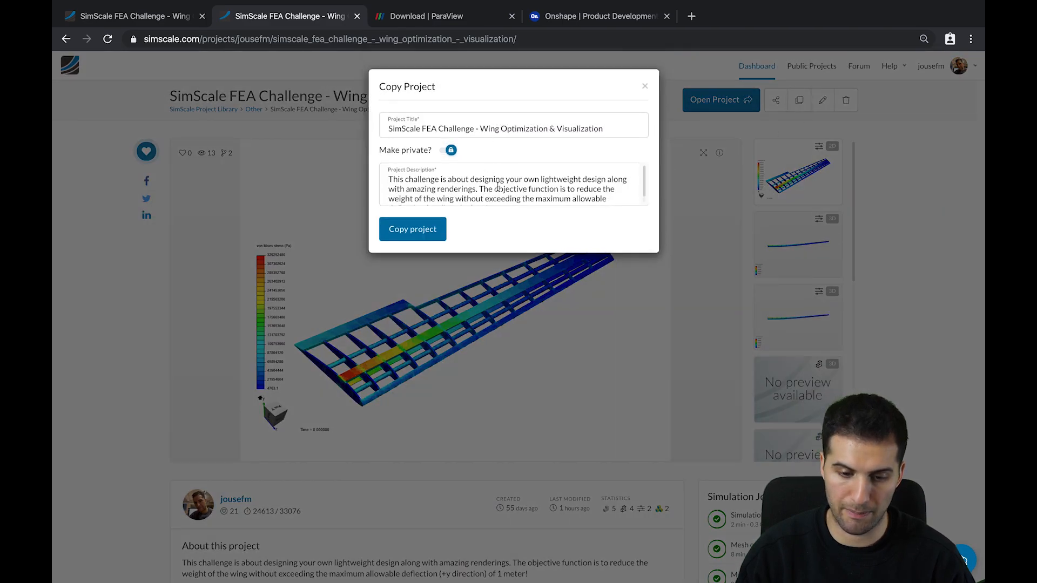
pyautogui.click(644, 86)
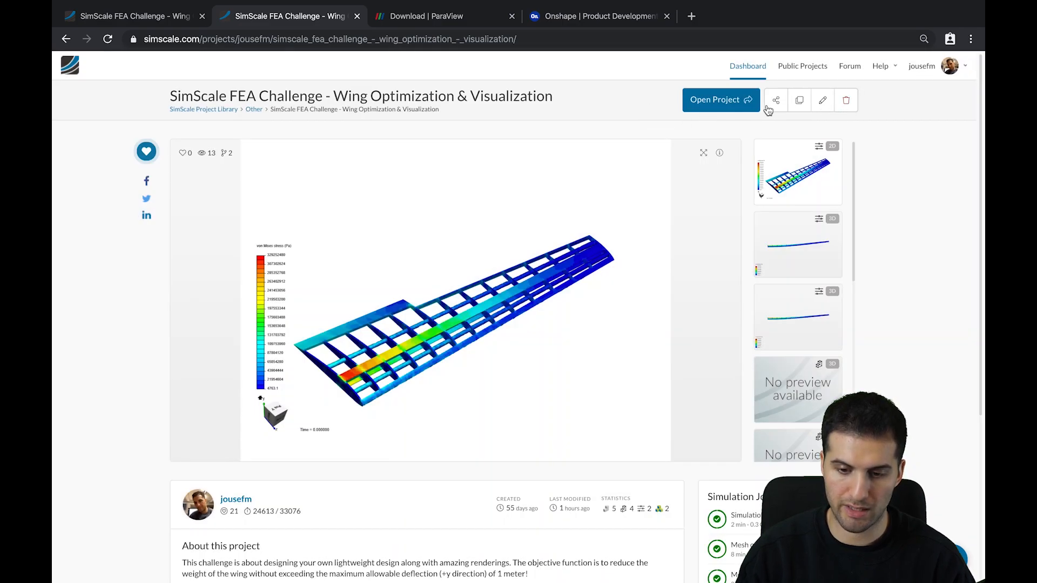
pyautogui.moveTo(774, 99)
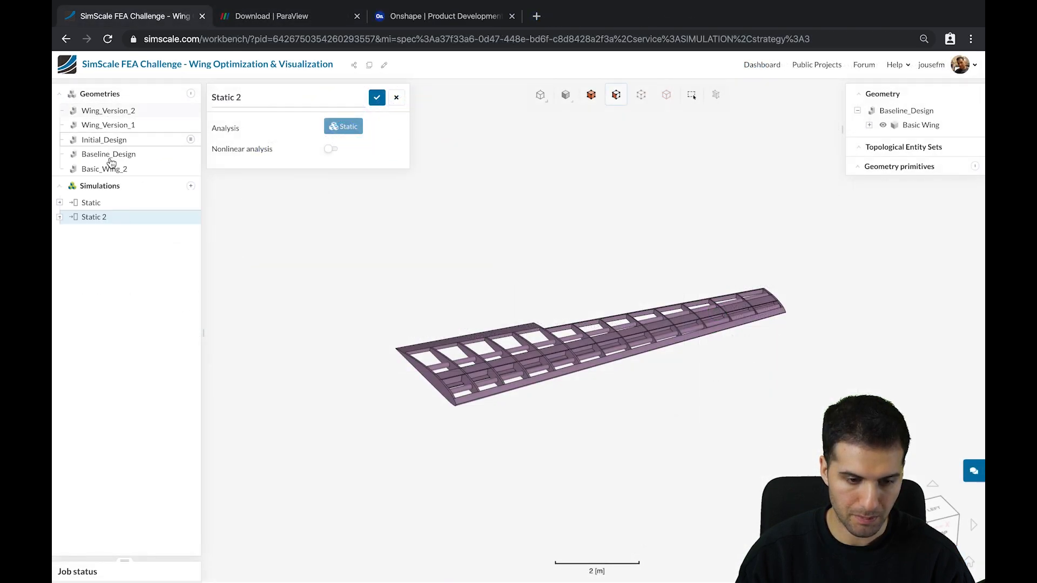
# Show the Baseline_Design geometry's STEP details from the Geometries tree
pyautogui.click(108, 154)
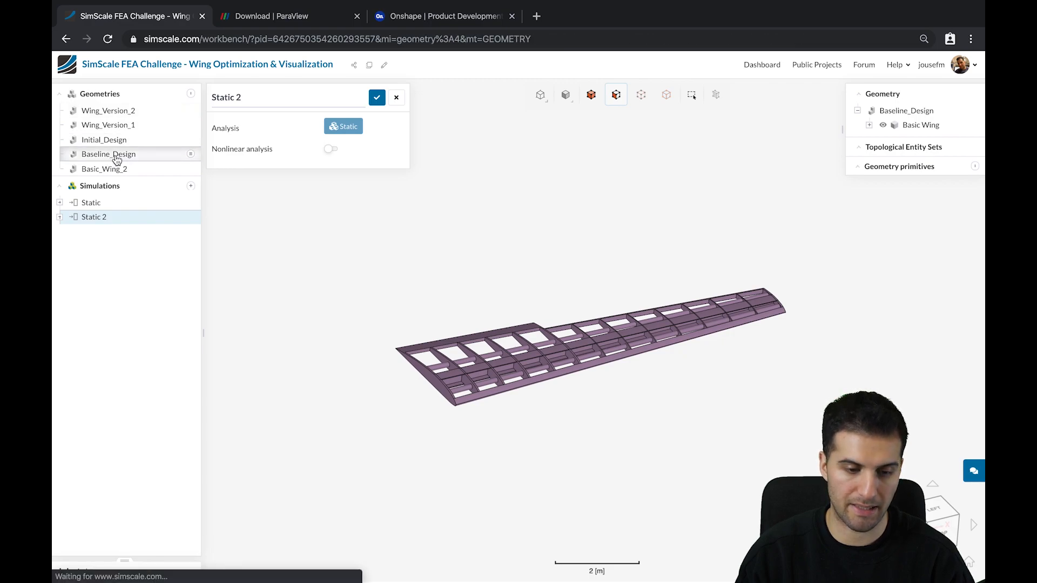
pyautogui.click(108, 154)
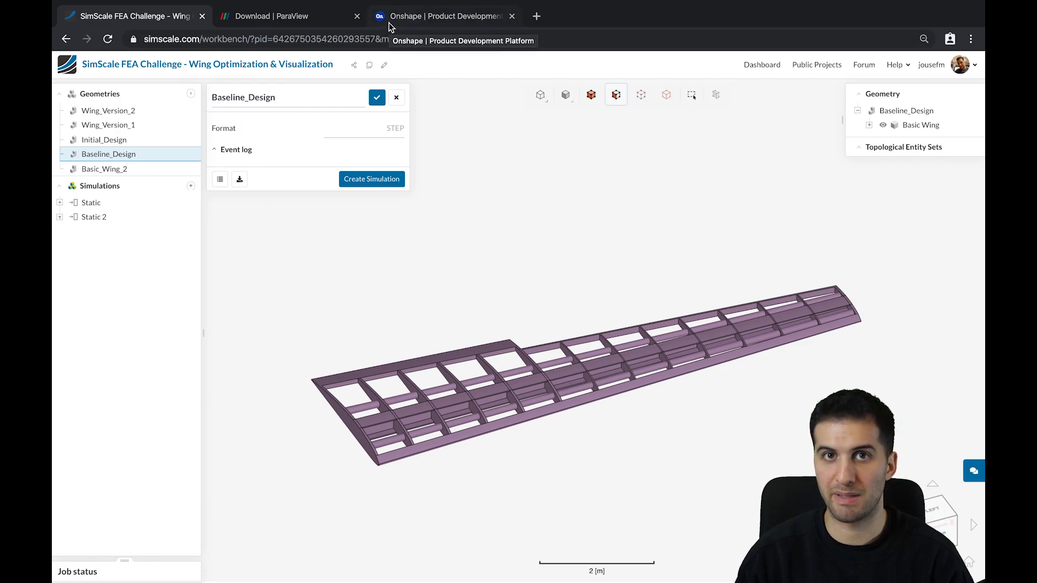
# Sign in to Onshape and reach the SimWing Optimization Challenge Baseline Design model
pyautogui.click(446, 16)
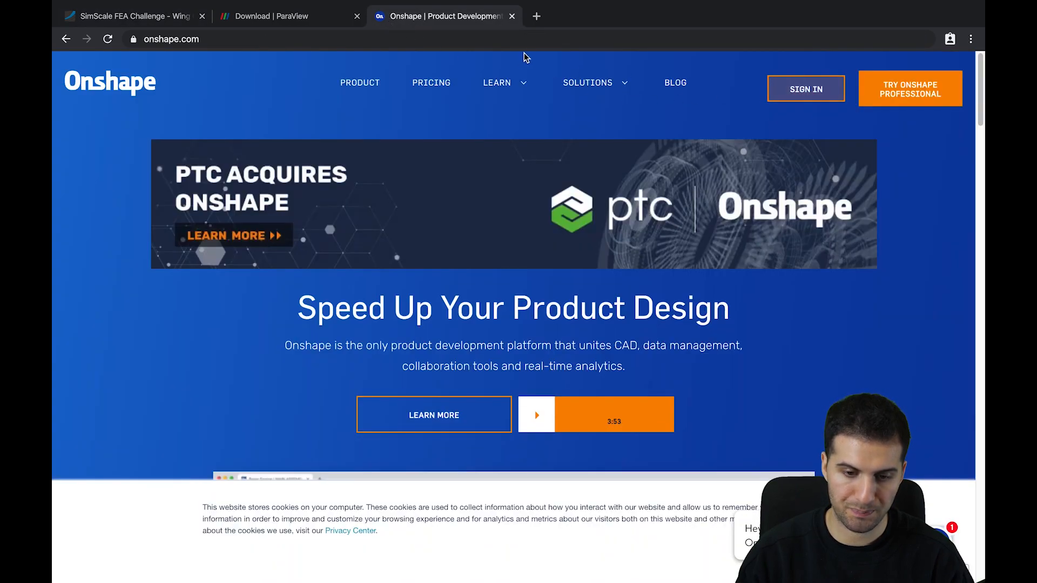
pyautogui.moveTo(682, 66)
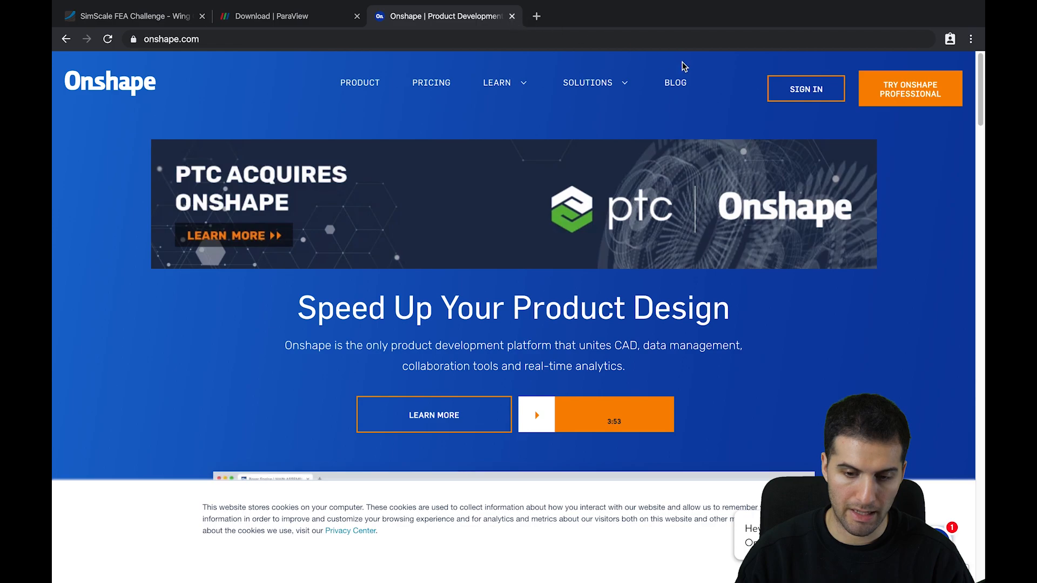
pyautogui.click(805, 88)
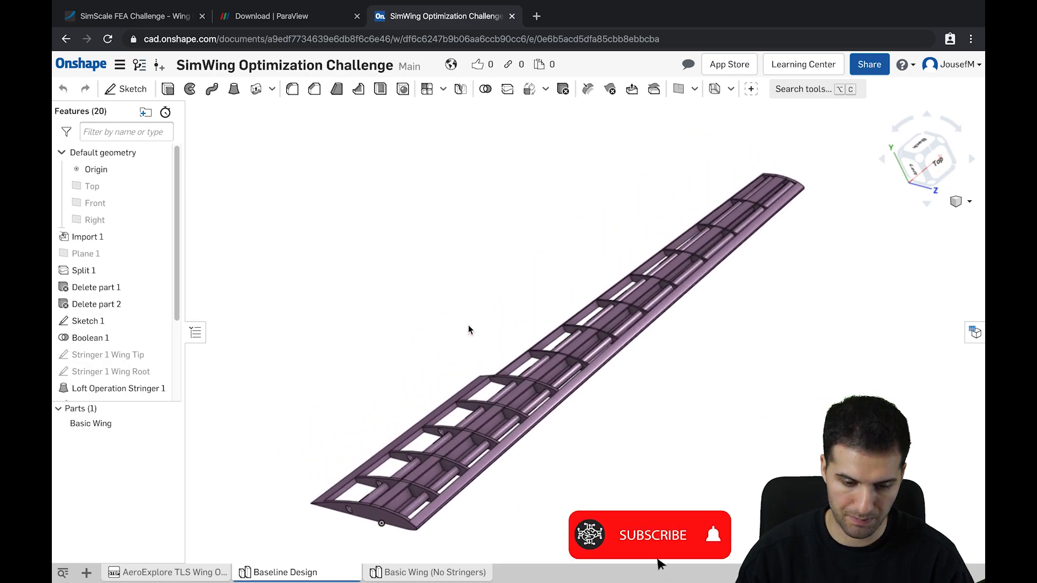
# Inspect the Loft Operation Stringer 1 feature and Baseline Design tab options, then return to SimScale
pyautogui.click(118, 275)
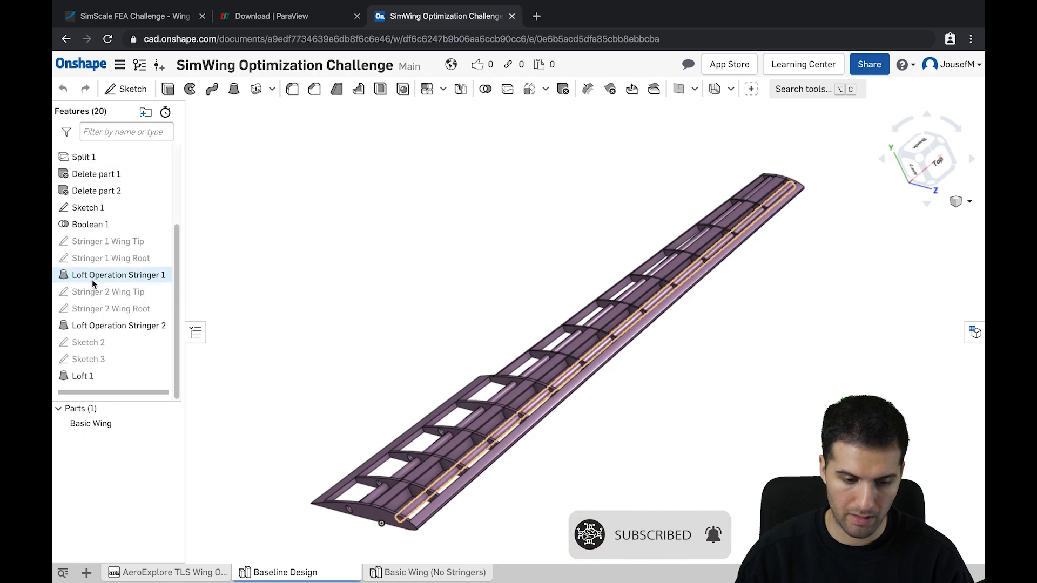
pyautogui.click(83, 376)
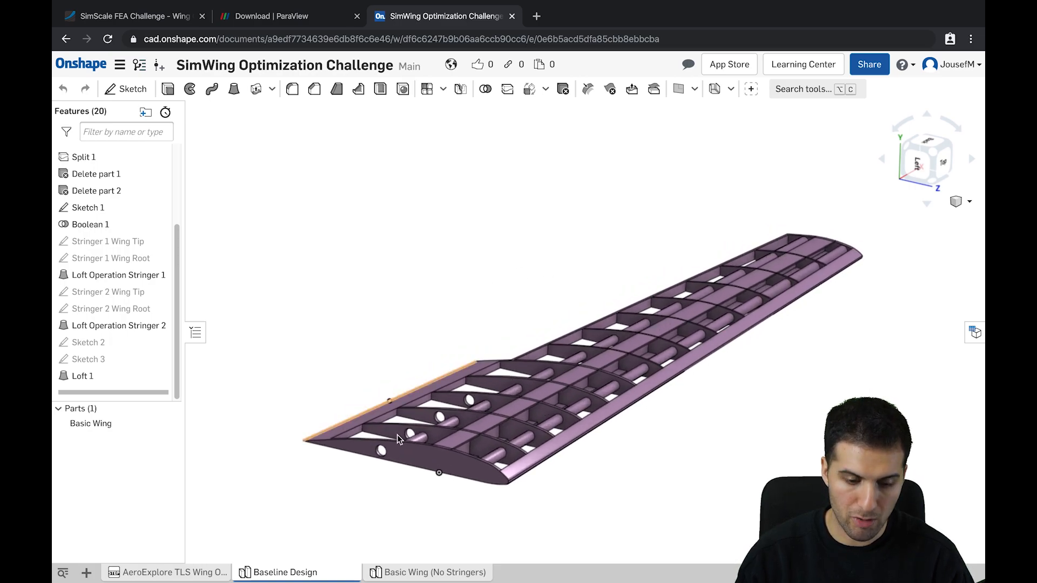
pyautogui.moveTo(288, 572)
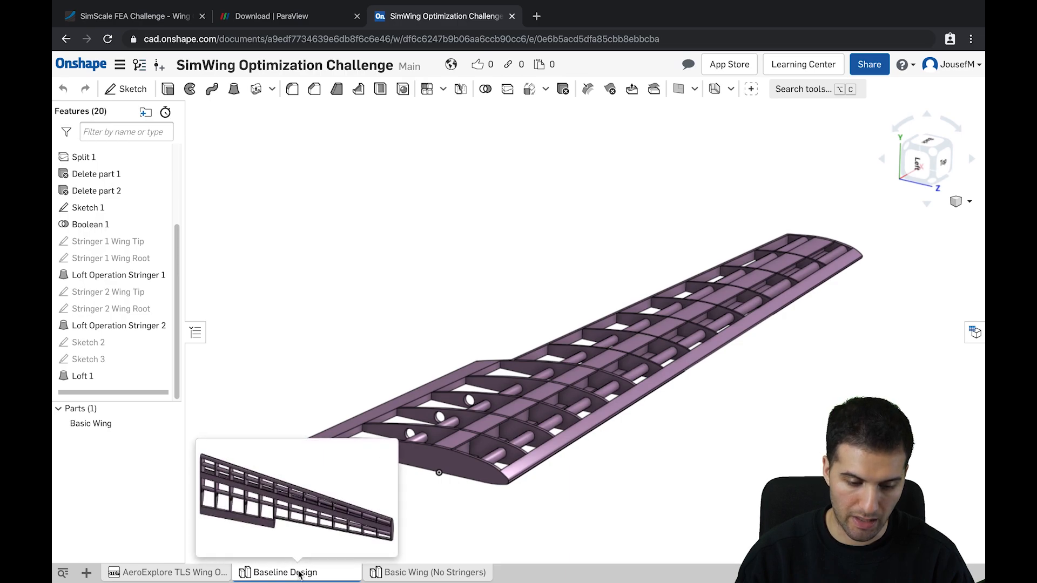
pyautogui.rightClick(287, 572)
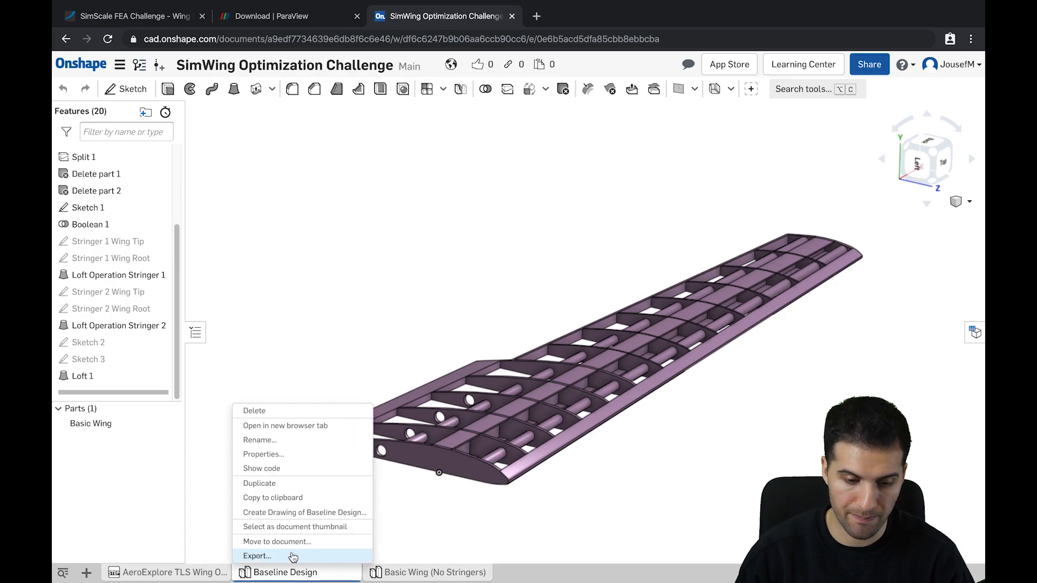
pyautogui.moveTo(301, 439)
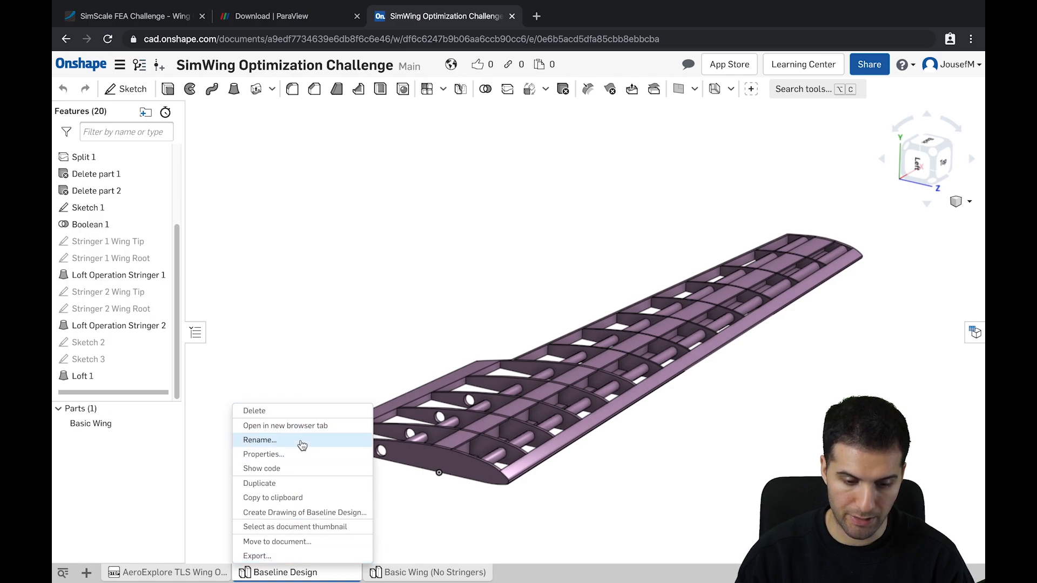
pyautogui.click(317, 376)
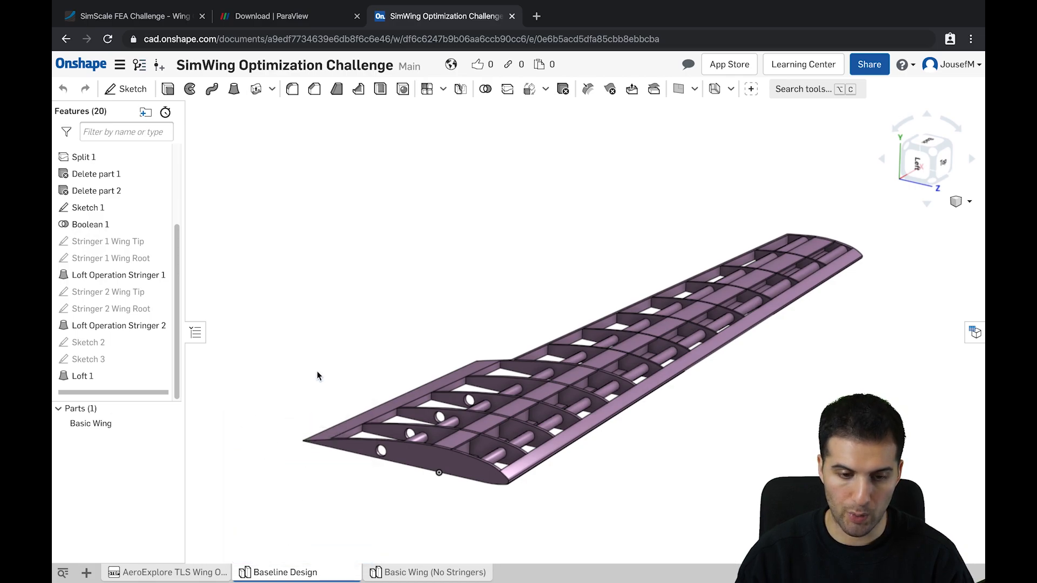
pyautogui.click(131, 17)
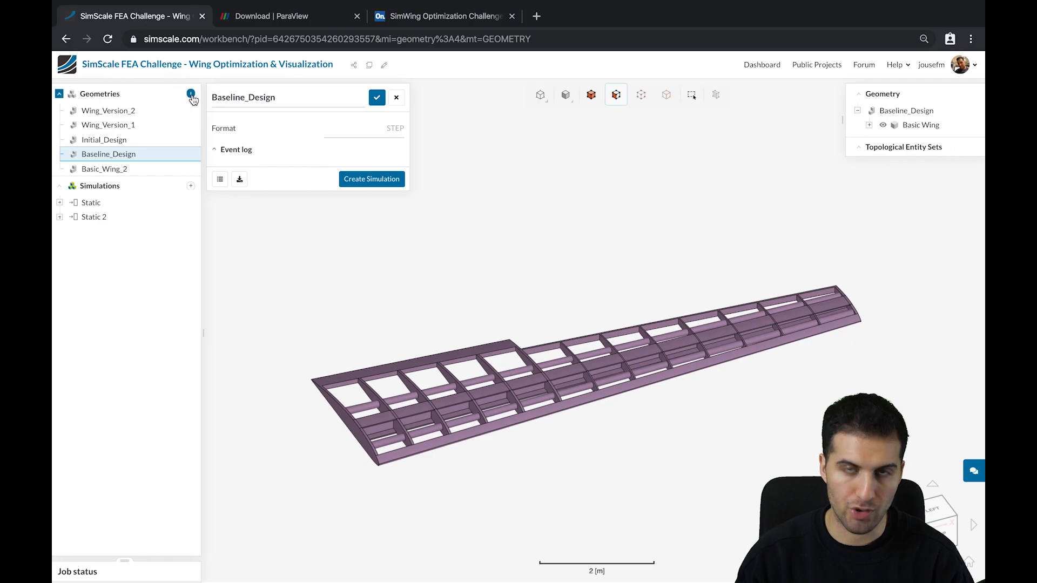
# Import the Baseline Design from the SimWing Optimization Challenge Onshape document as a new geometry
pyautogui.click(191, 92)
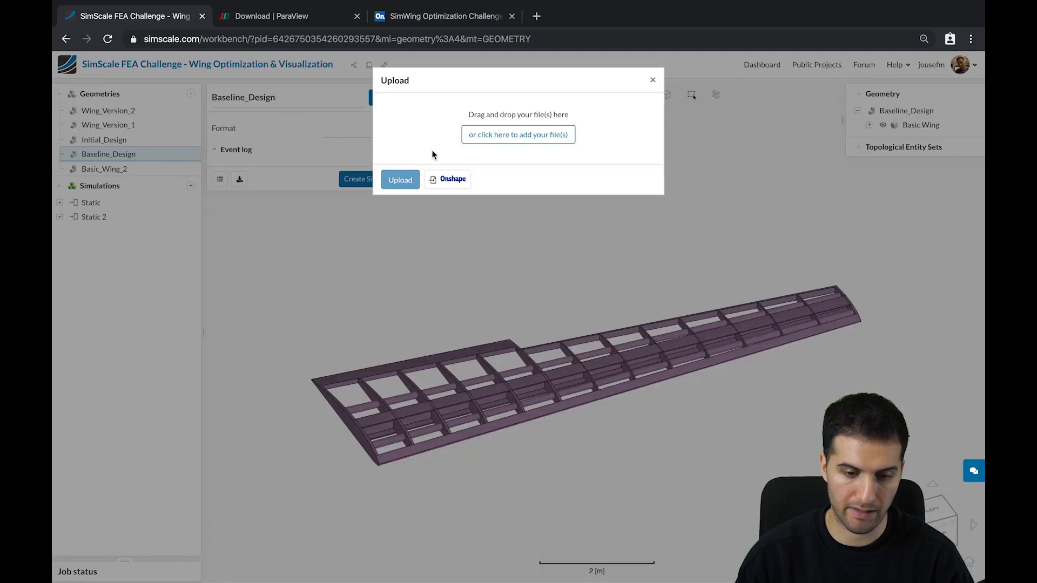
pyautogui.moveTo(517, 134)
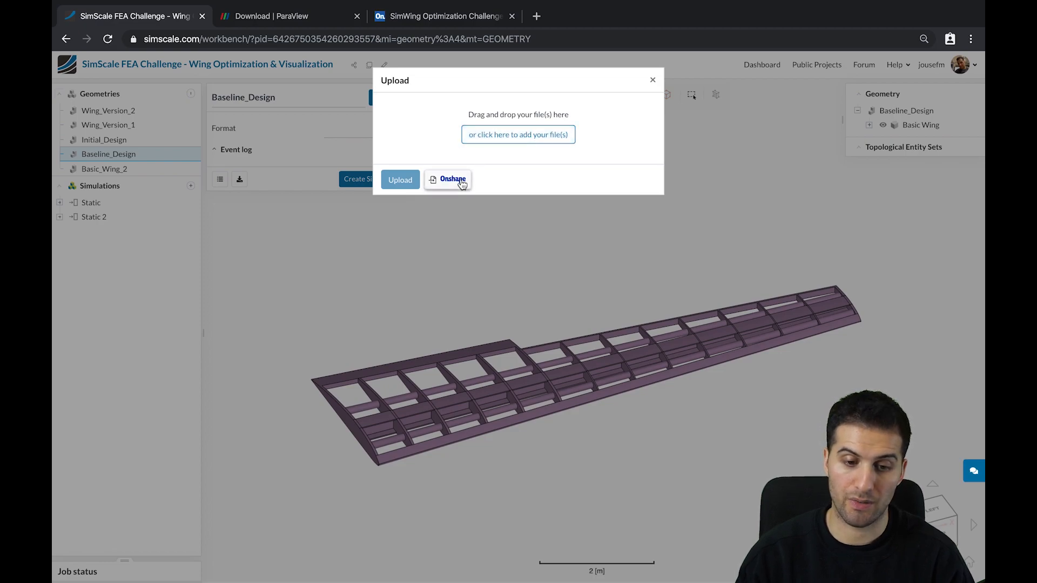
pyautogui.click(447, 179)
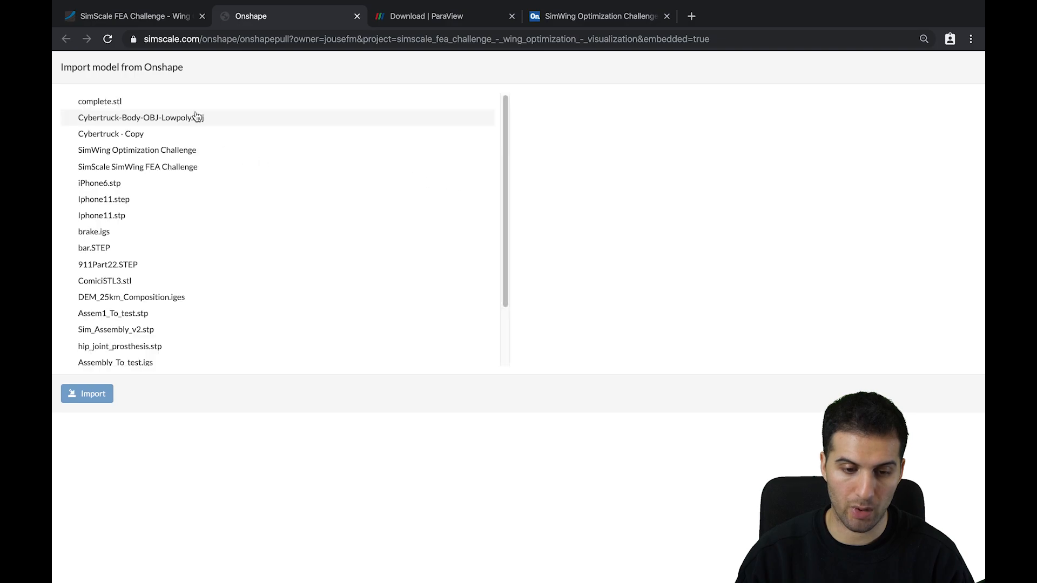
pyautogui.click(140, 116)
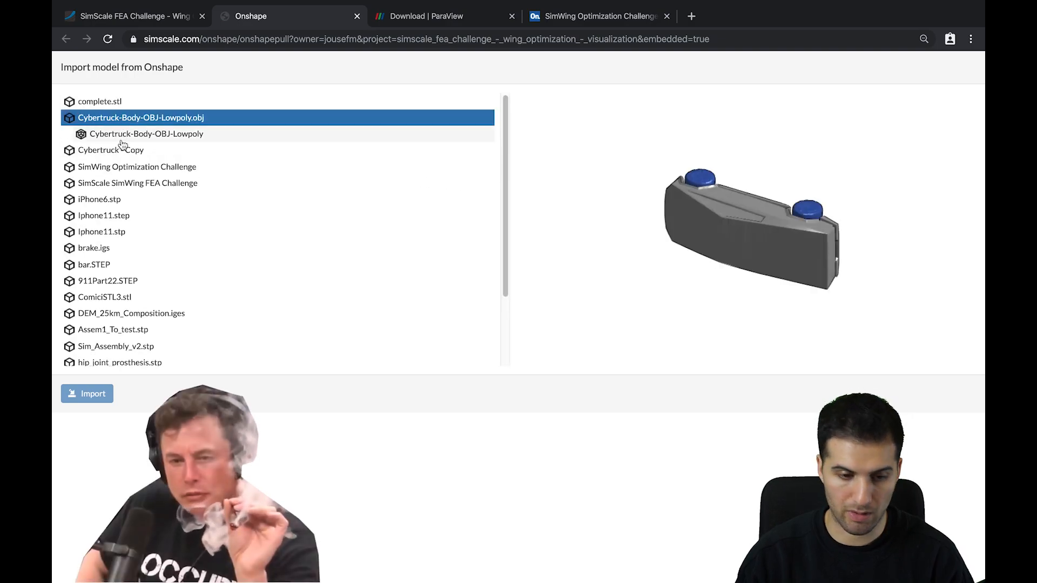
pyautogui.click(137, 167)
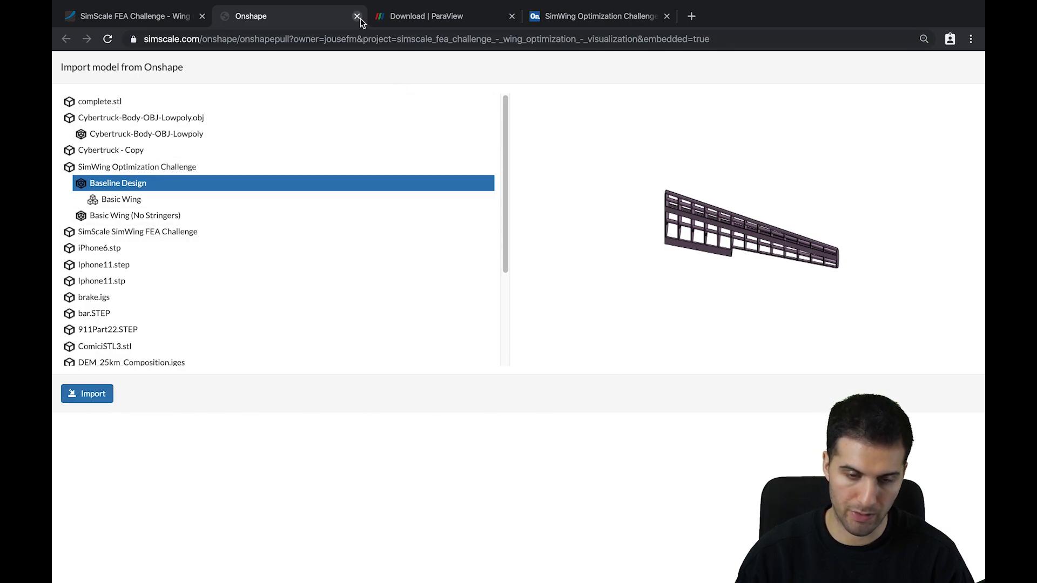
pyautogui.click(358, 16)
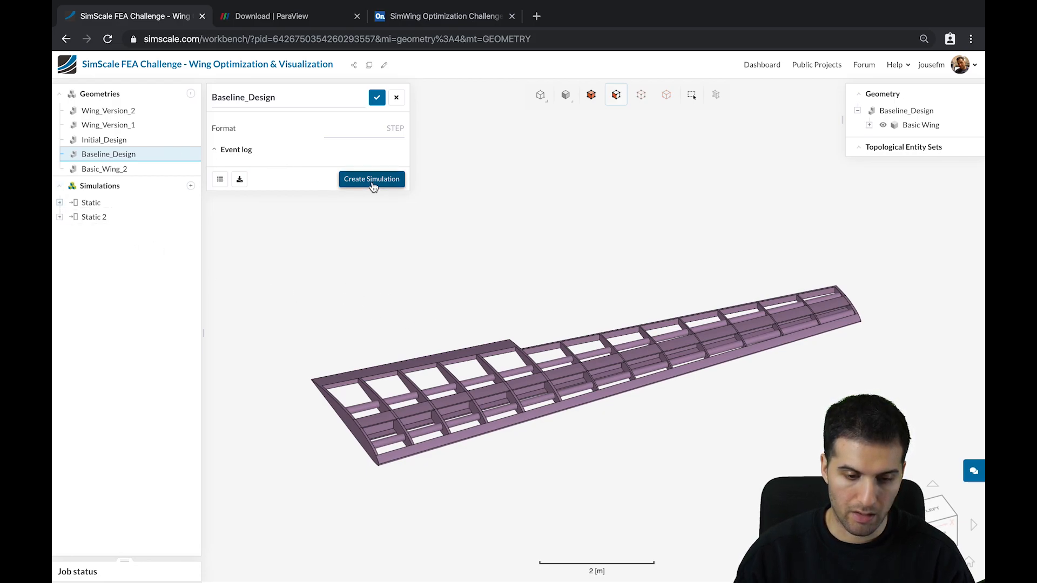
pyautogui.moveTo(275, 175)
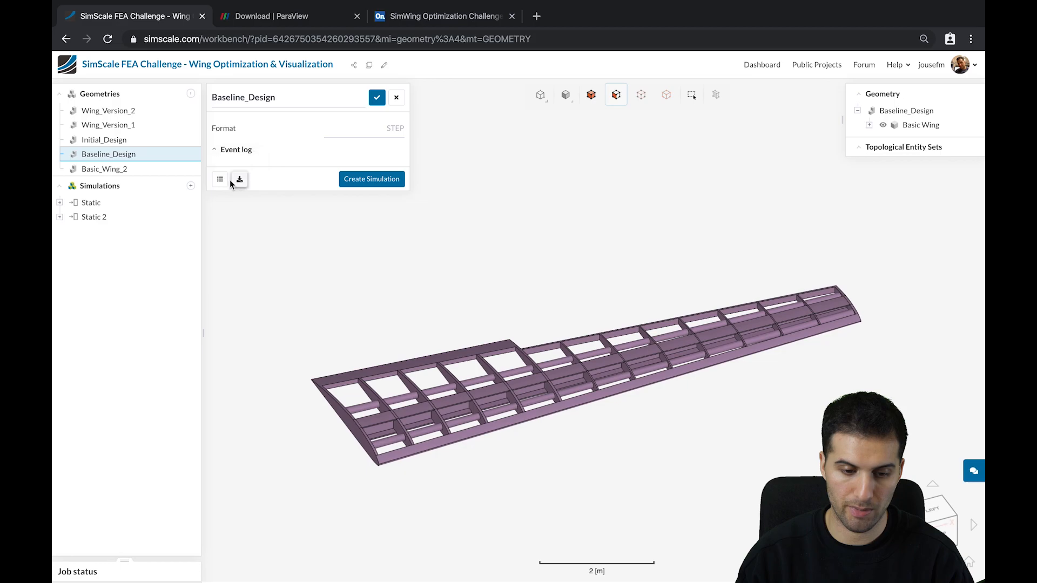
# Check the Baseline_Design event log and create a Static simulation, Static 3, from it
pyautogui.click(236, 149)
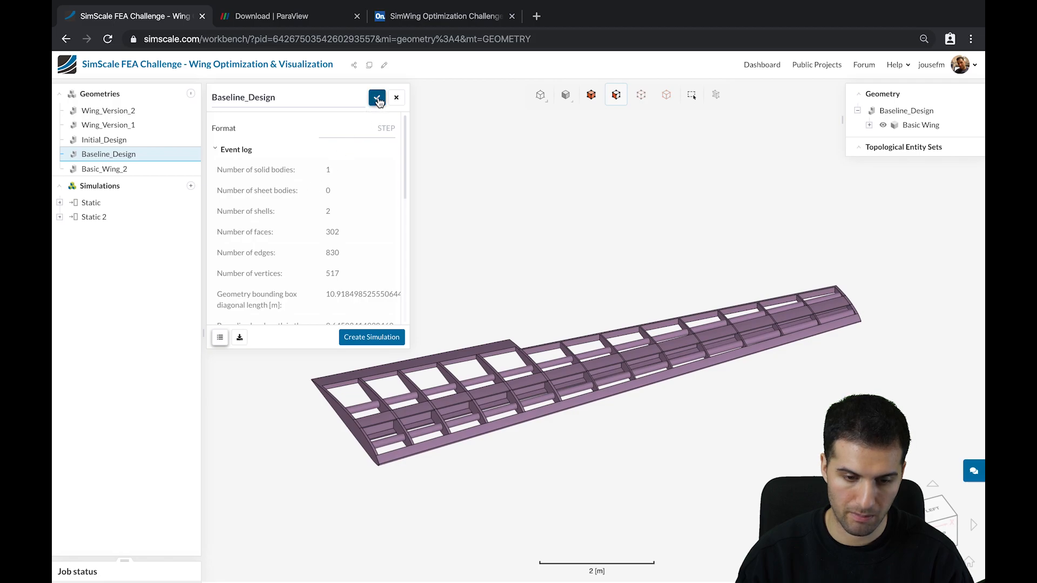
pyautogui.click(376, 97)
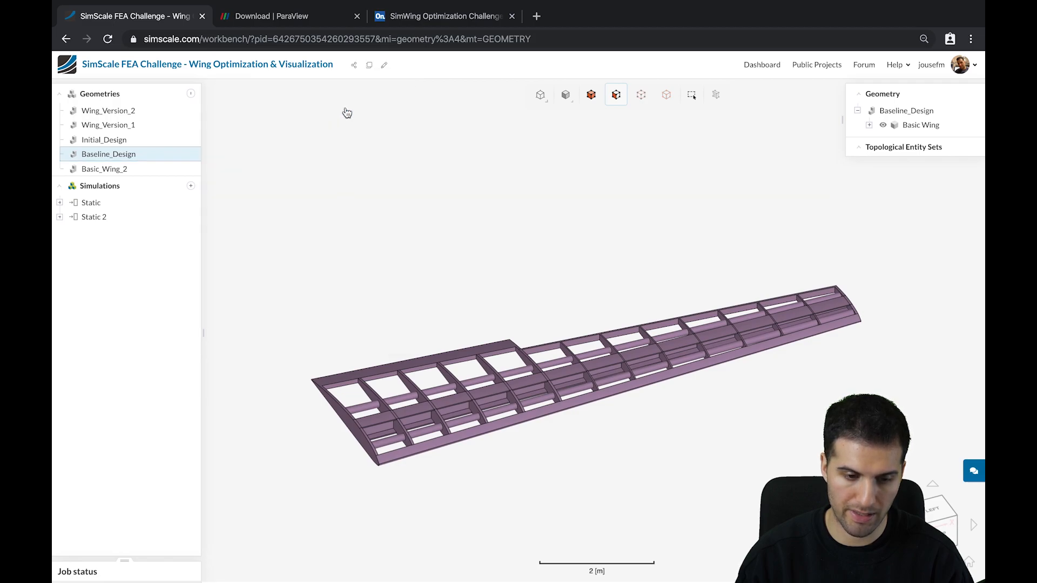
pyautogui.click(108, 154)
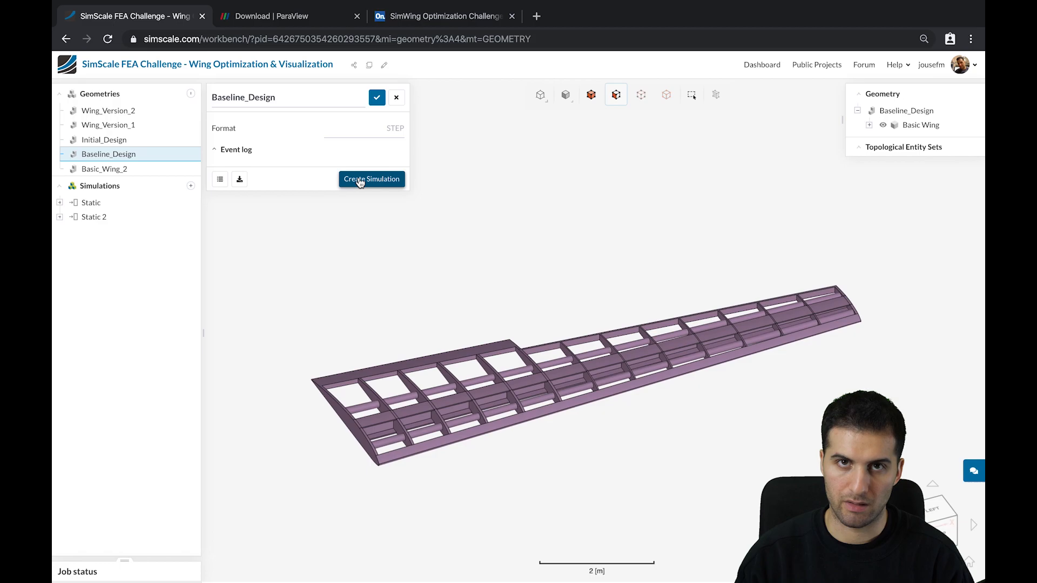
pyautogui.click(370, 179)
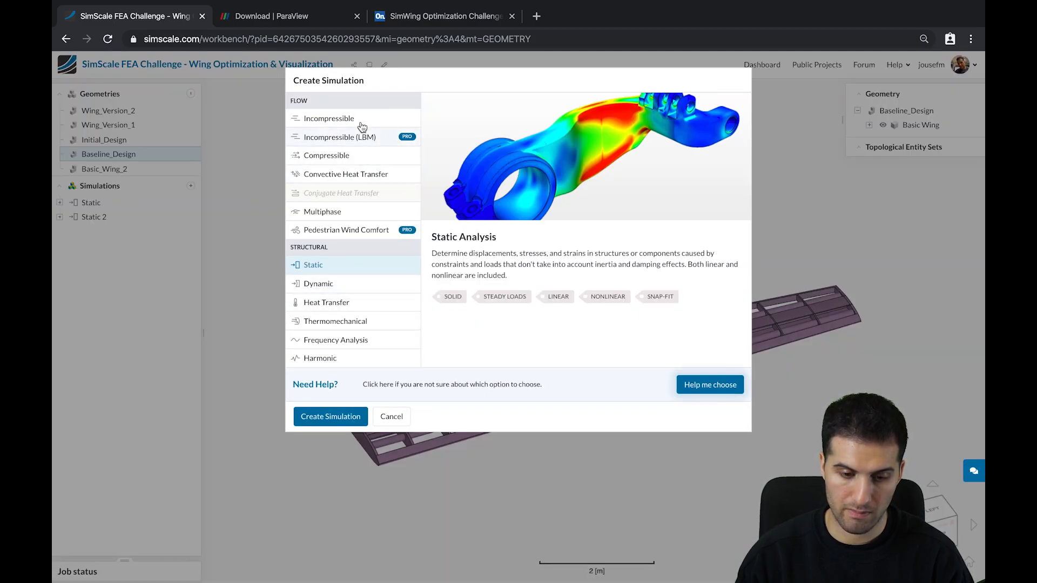
pyautogui.moveTo(364, 273)
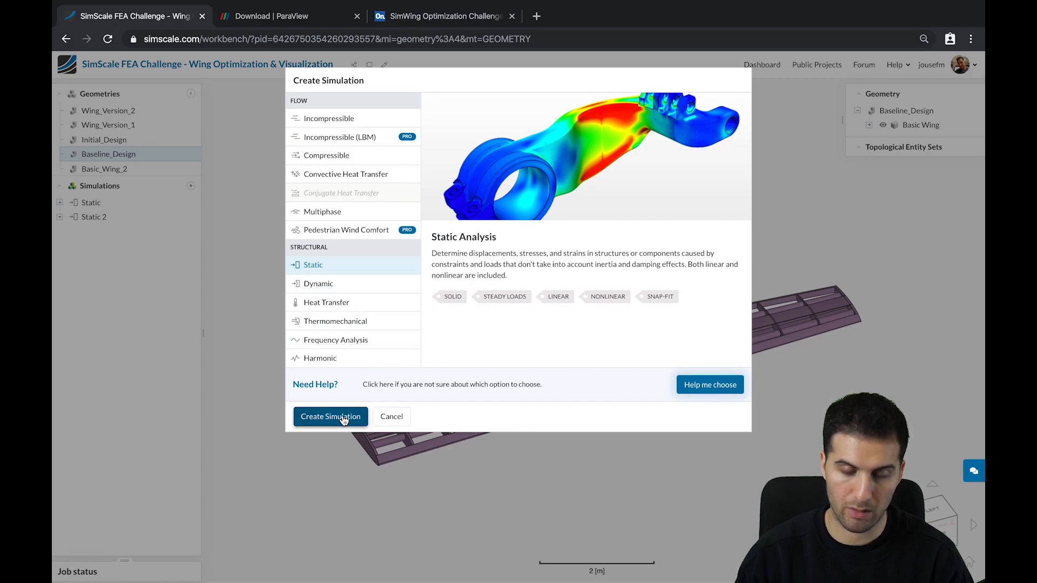
pyautogui.click(331, 416)
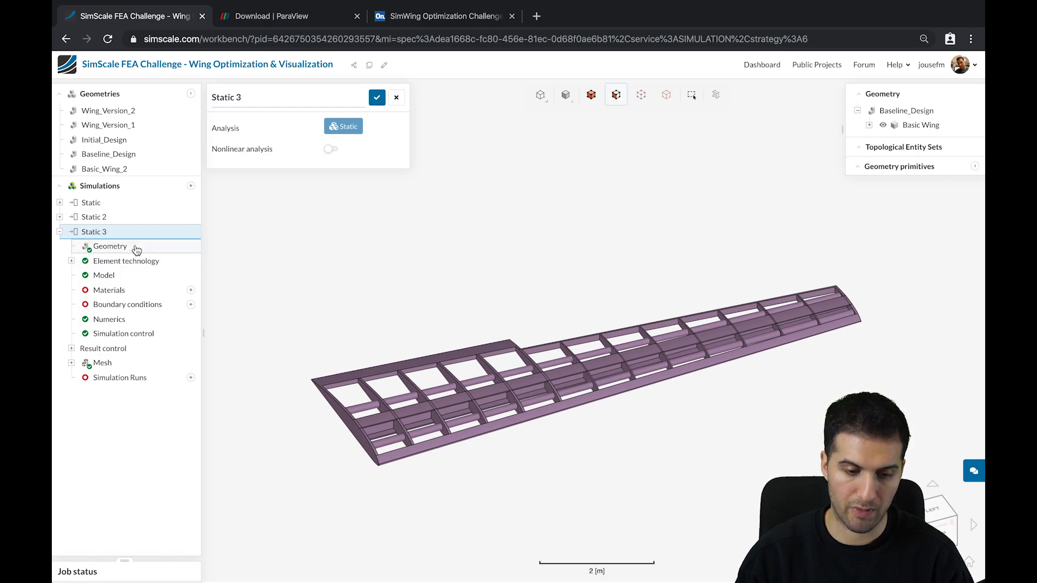
# Assign Wing_Version_2 as Static 3's geometry and show its zero-gravity model settings
pyautogui.click(110, 246)
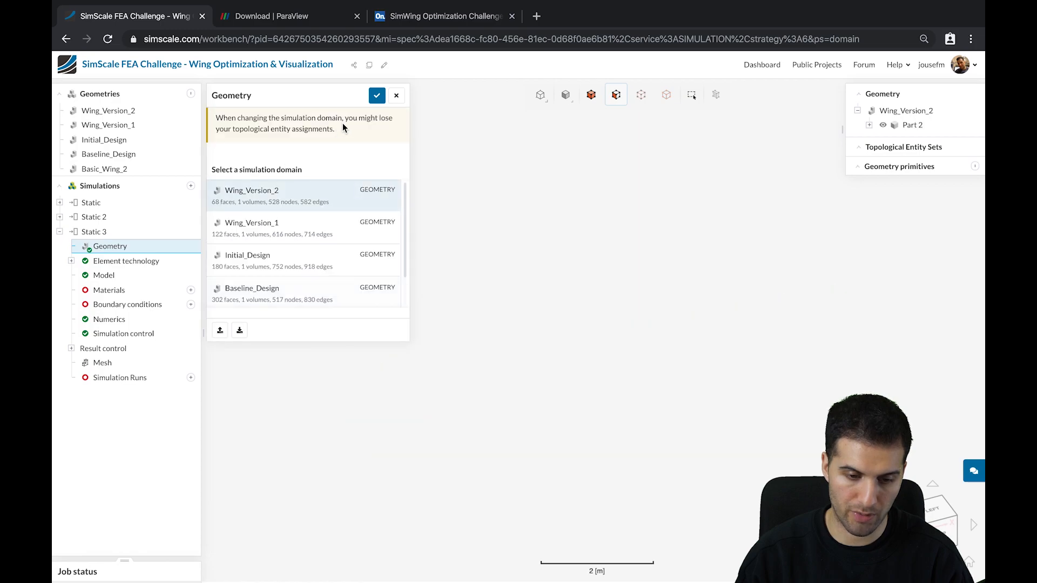
pyautogui.click(376, 96)
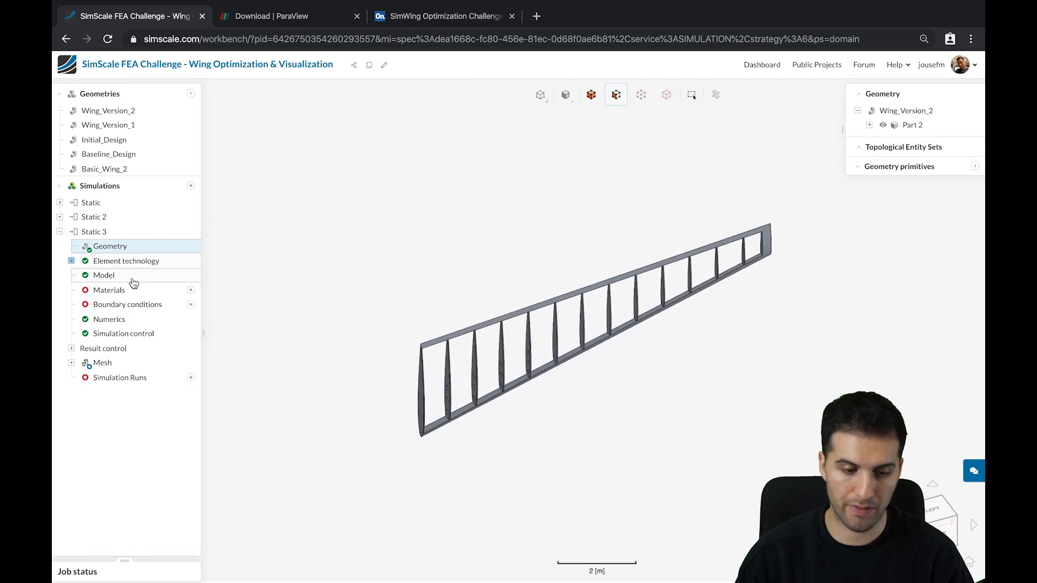
pyautogui.click(103, 275)
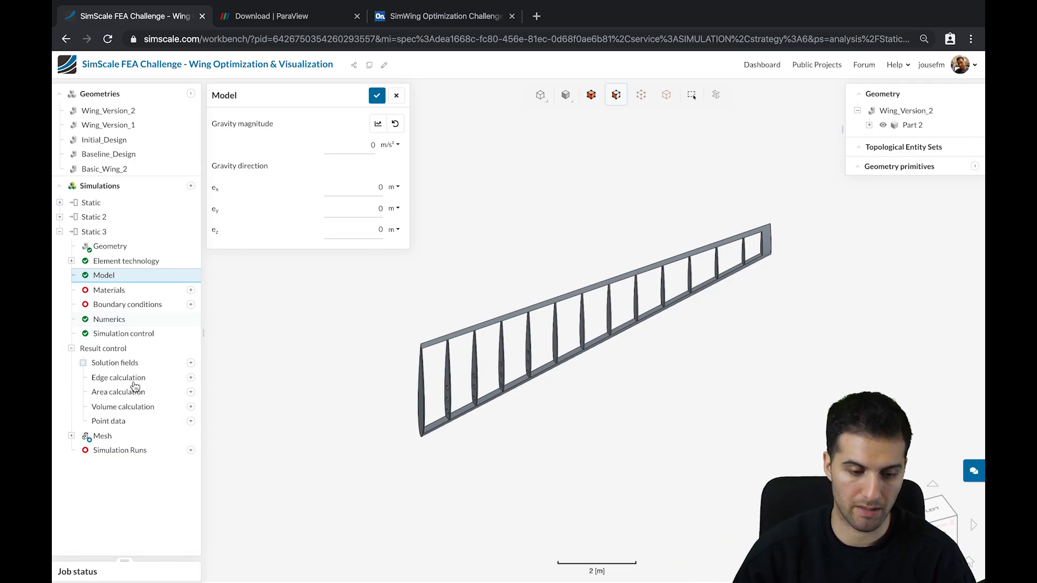
# Create Mesh 5 for Static 3 with standard automatic sizing at fineness 5
pyautogui.click(101, 435)
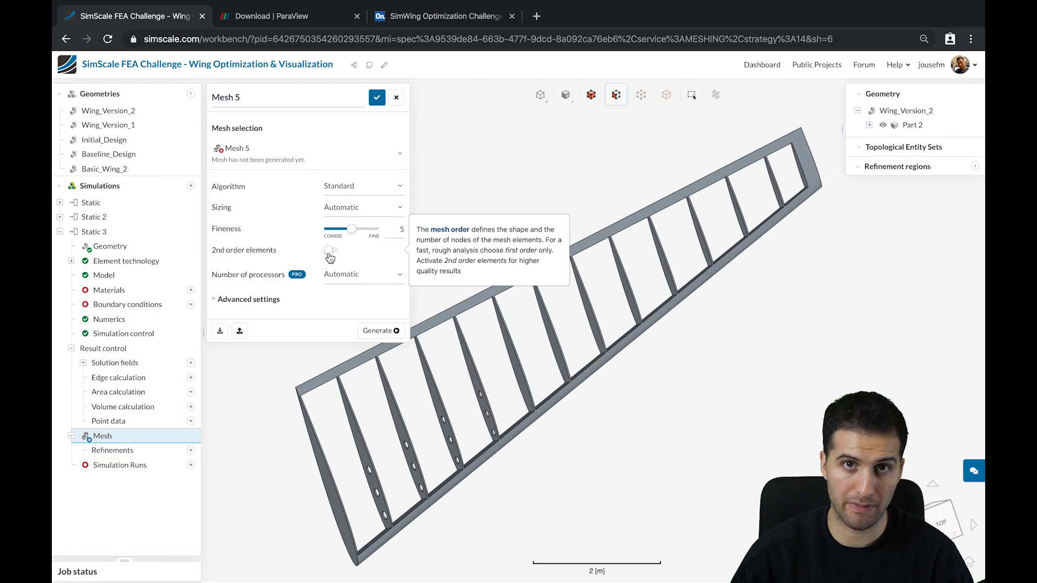
pyautogui.moveTo(271, 261)
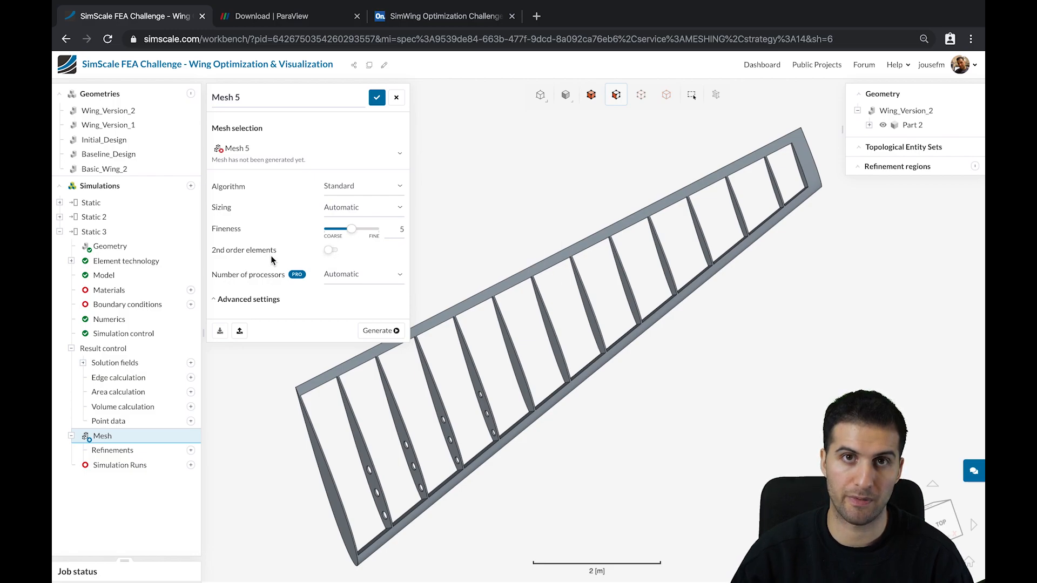
pyautogui.moveTo(331, 250)
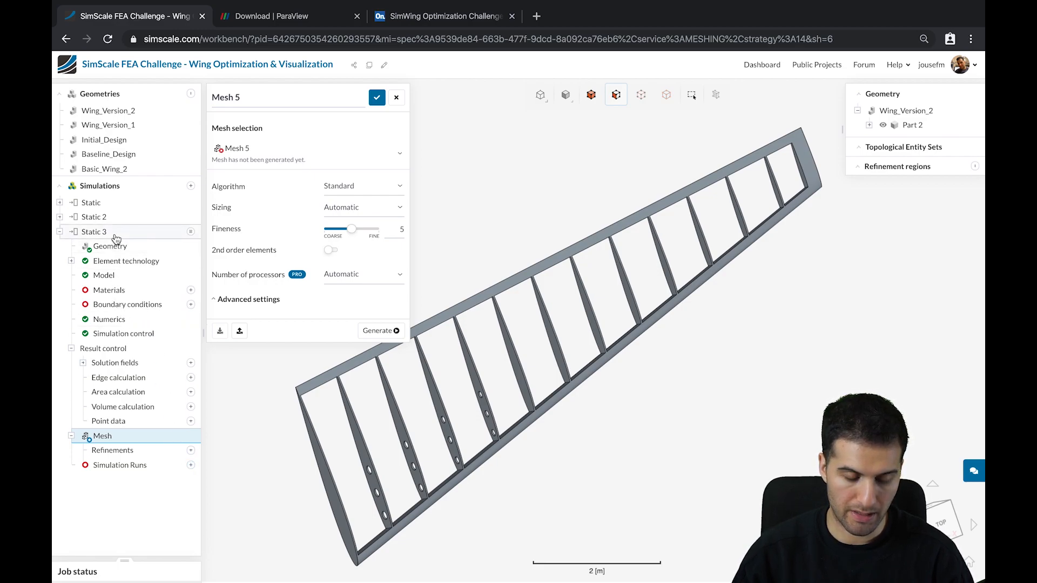
# Return to Static 3's general settings showing a linear static analysis
pyautogui.click(93, 231)
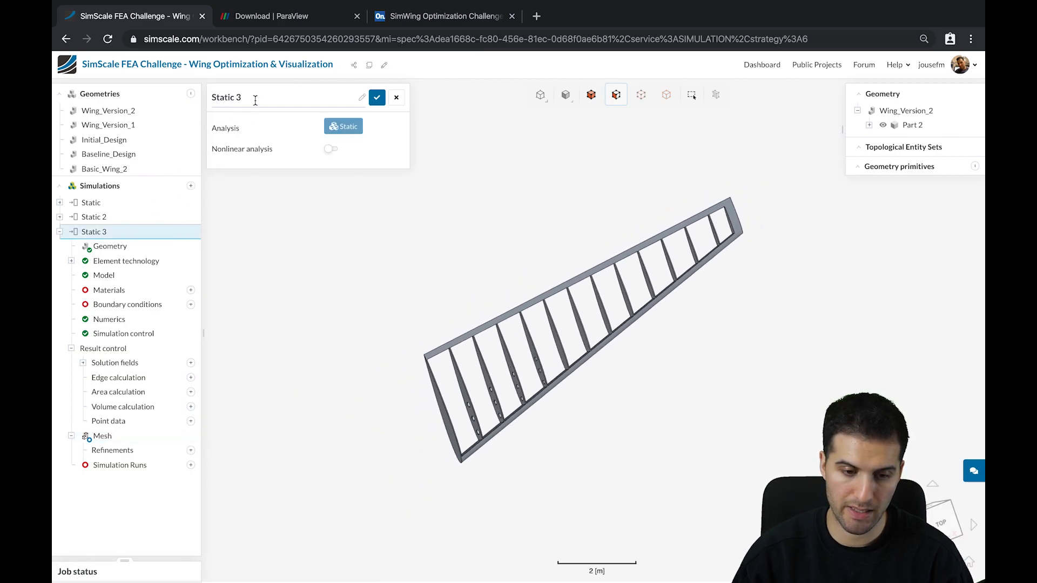
# Rename the Static 3 simulation to 'Baseline Design Iteration 2' and confirm
pyautogui.tripleClick(234, 97)
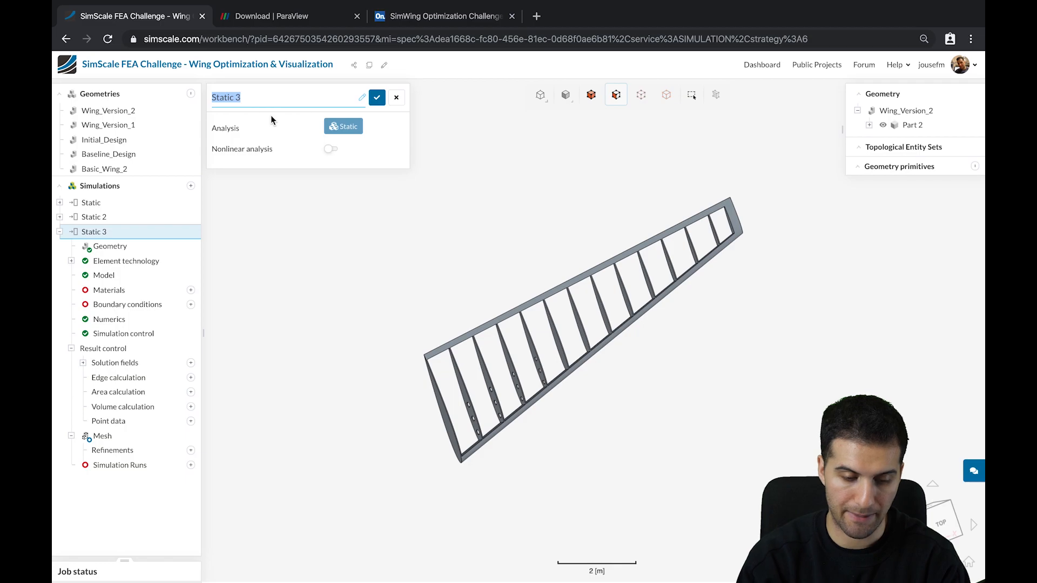
pyautogui.write('Baseline Design Iter')
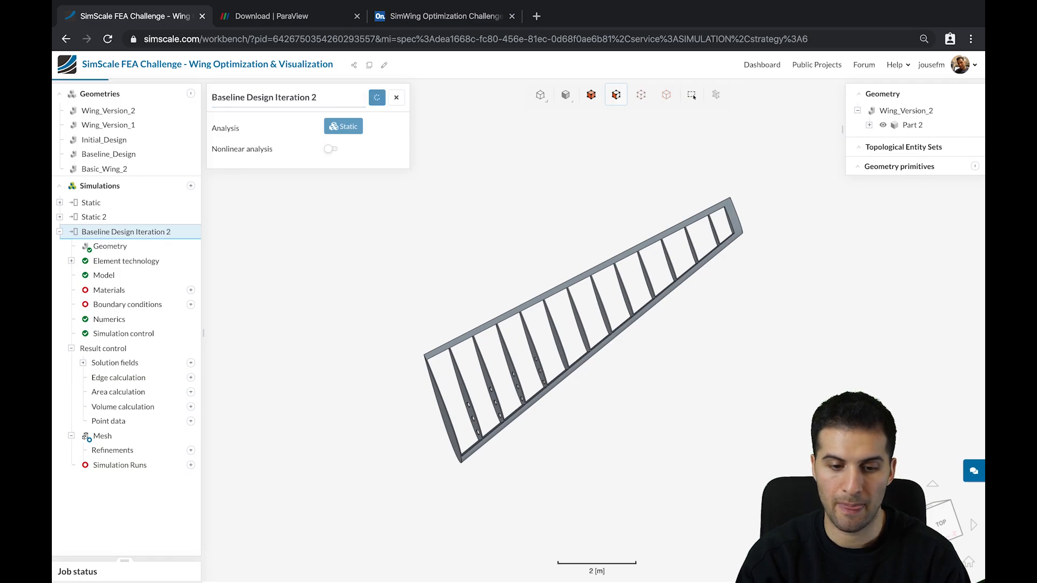
pyautogui.click(396, 97)
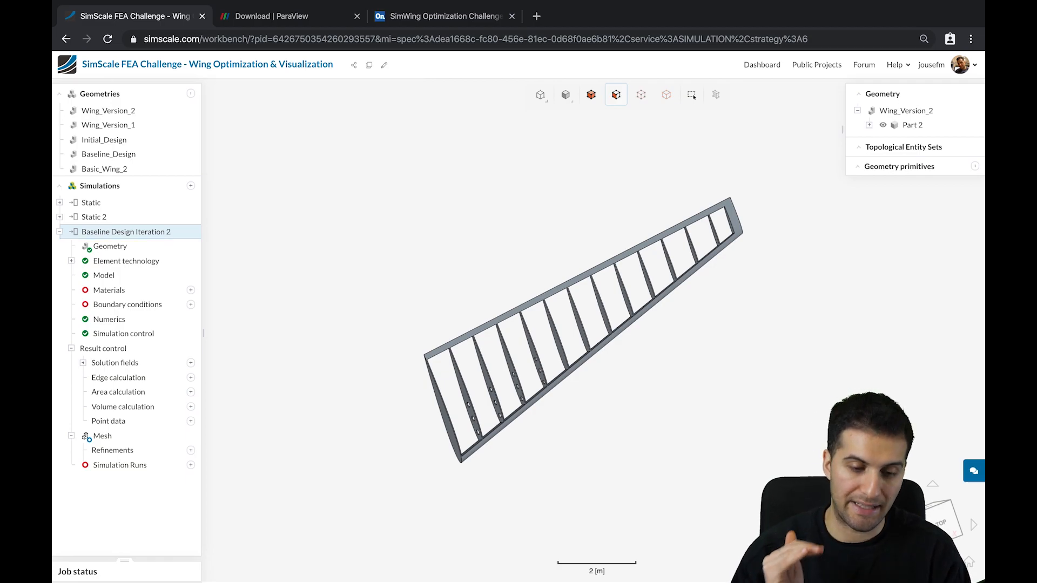